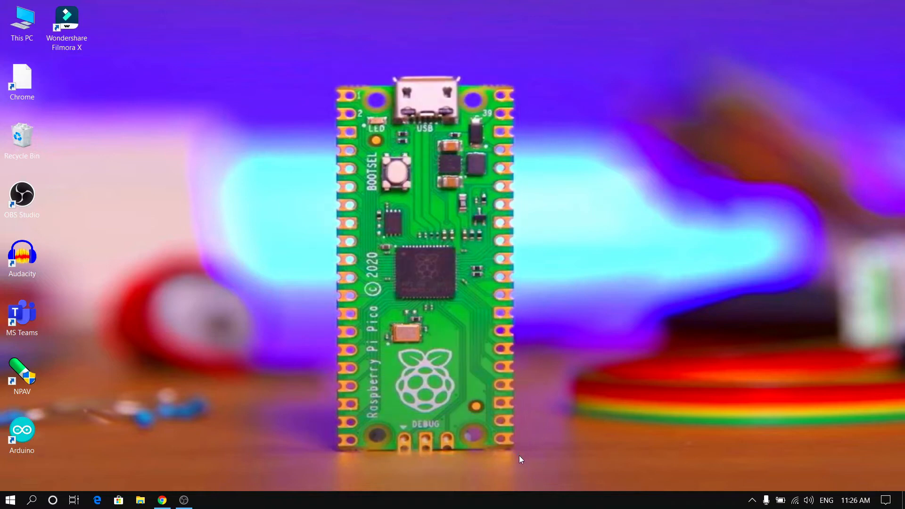
pyautogui.moveTo(525, 448)
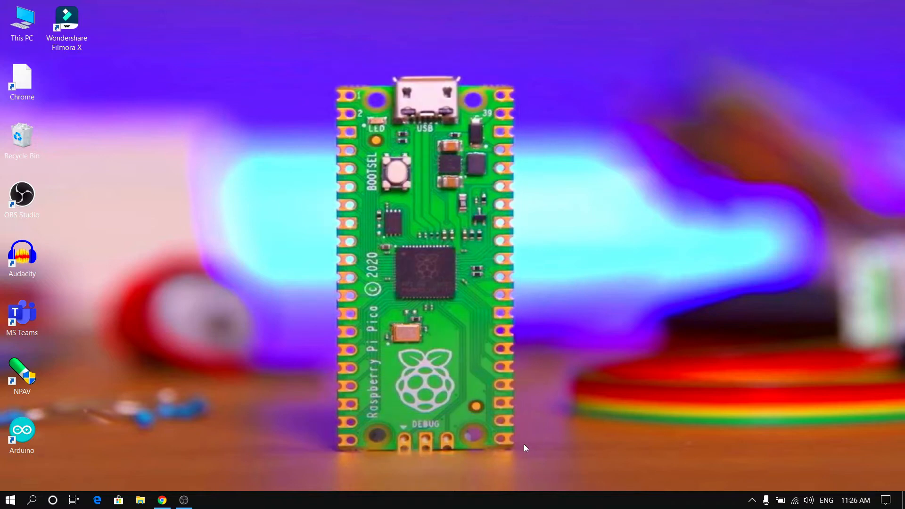
pyautogui.moveTo(418, 219)
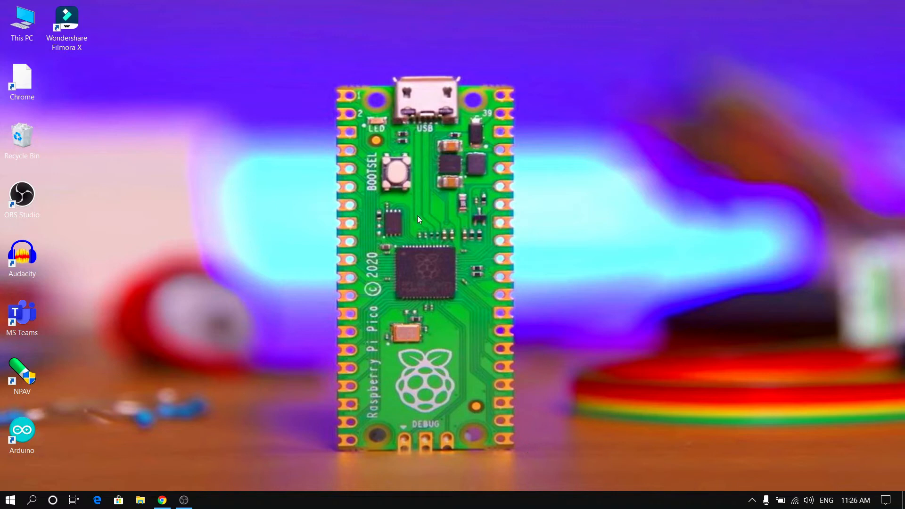
pyautogui.moveTo(191, 442)
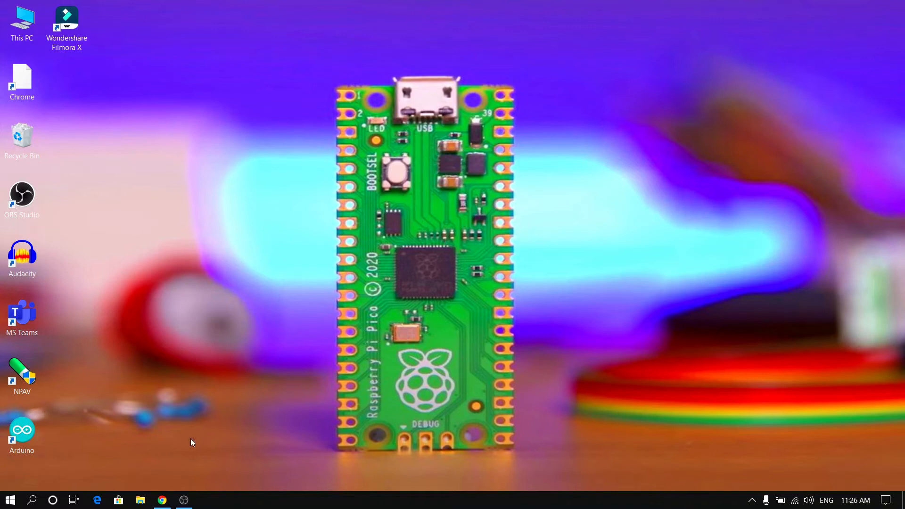
# - Search Google for thonny.org via the 'thon' suggestion and open the Thonny result
pyautogui.click(161, 500)
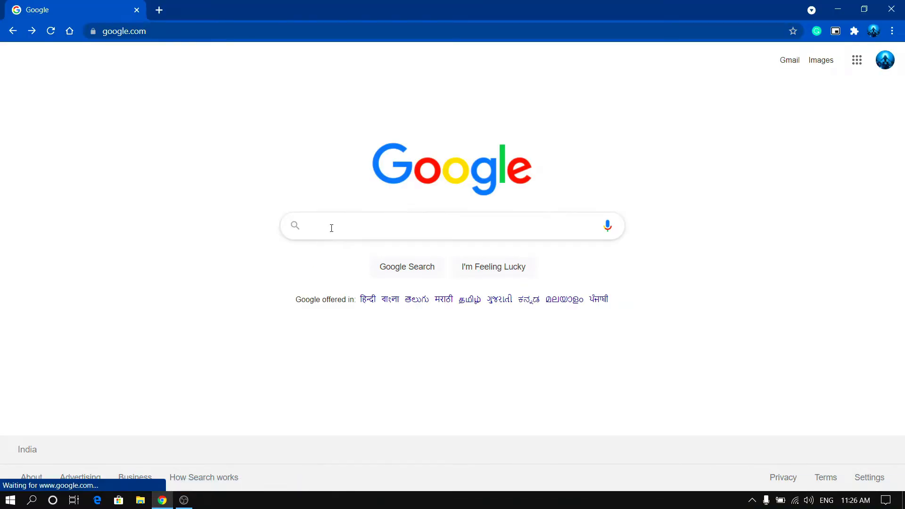
pyautogui.write('thon')
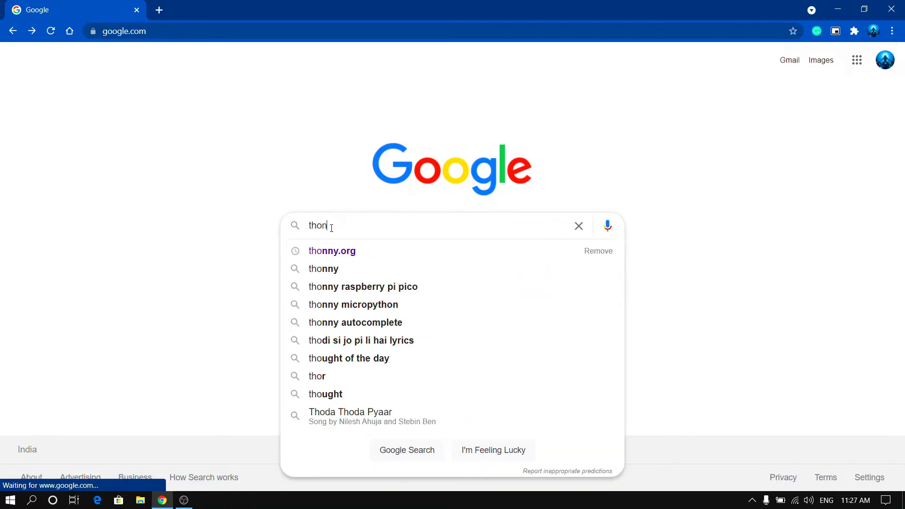
pyautogui.click(332, 250)
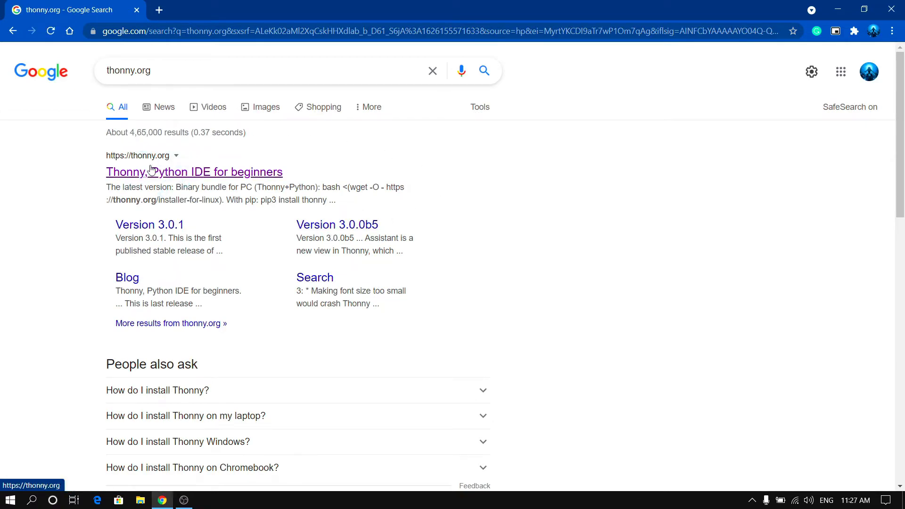
pyautogui.moveTo(240, 181)
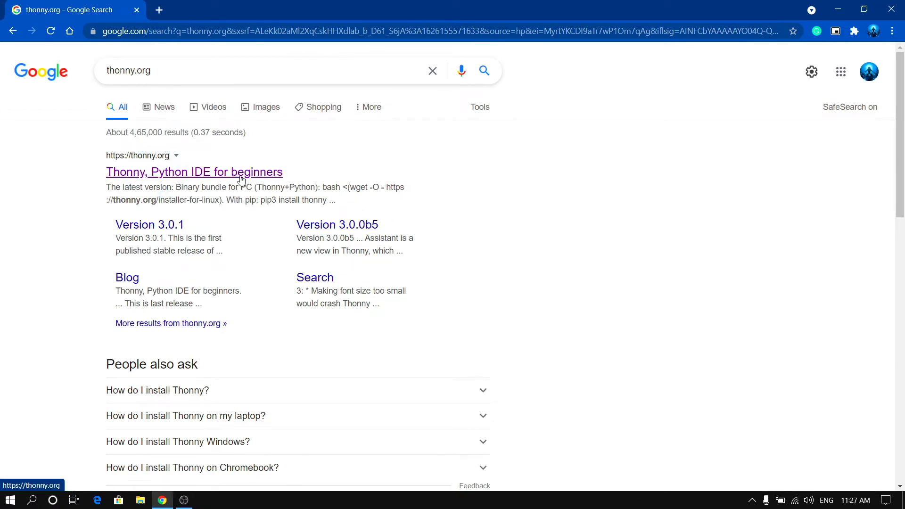
pyautogui.click(193, 172)
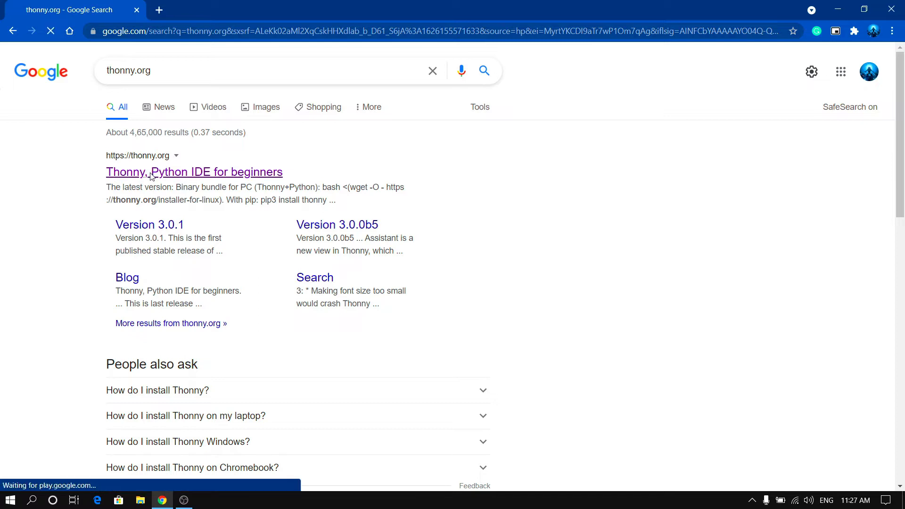
# - Open thonny.org and request the Windows installer for Thonny 3.3.11
pyautogui.click(194, 172)
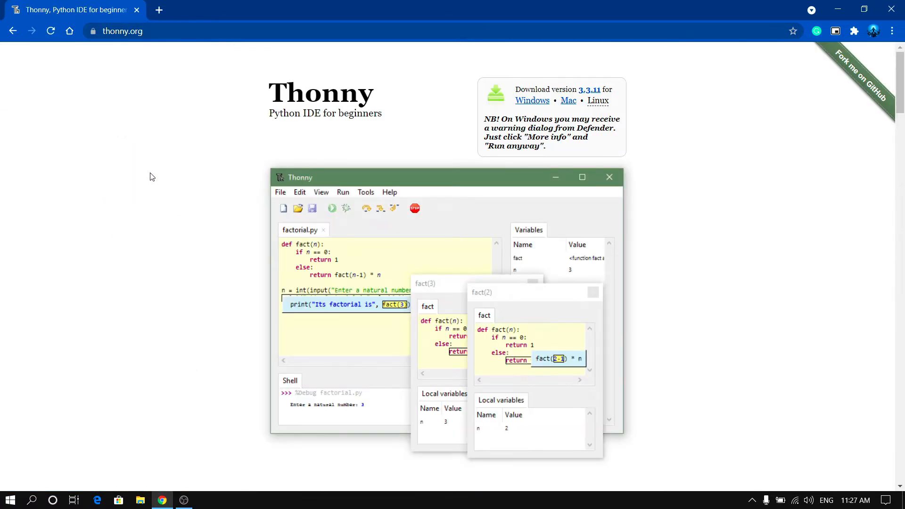
pyautogui.moveTo(682, 99)
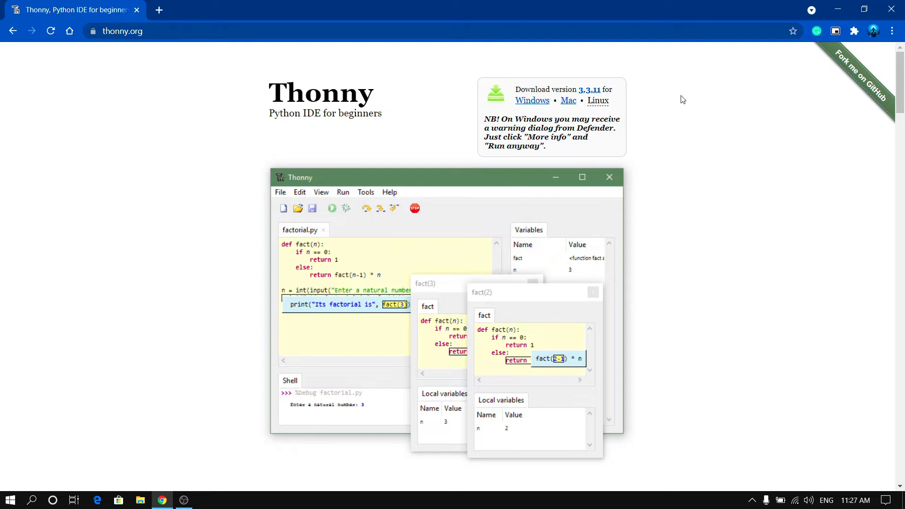
pyautogui.moveTo(532, 100)
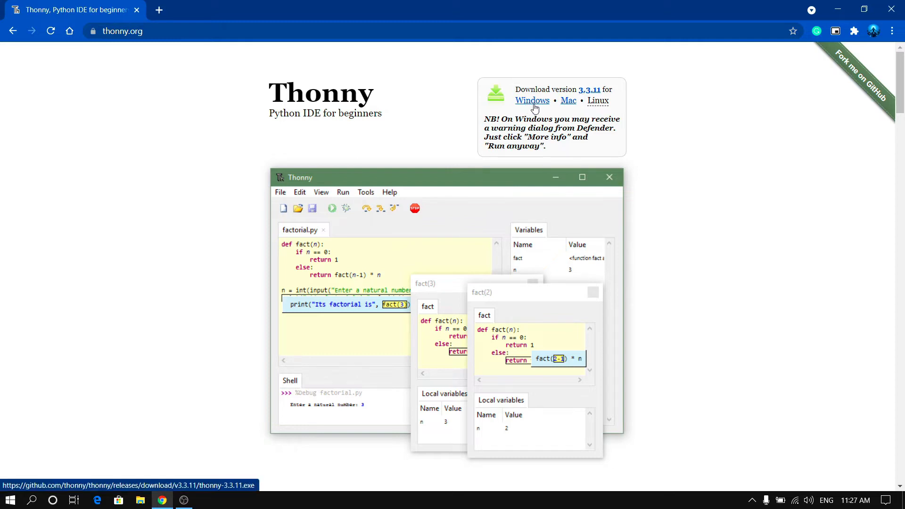
pyautogui.click(598, 100)
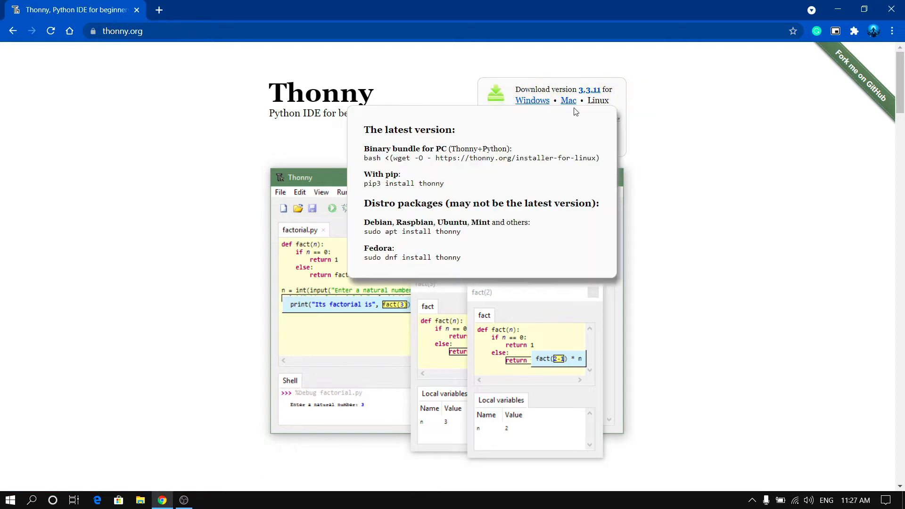
pyautogui.moveTo(609, 102)
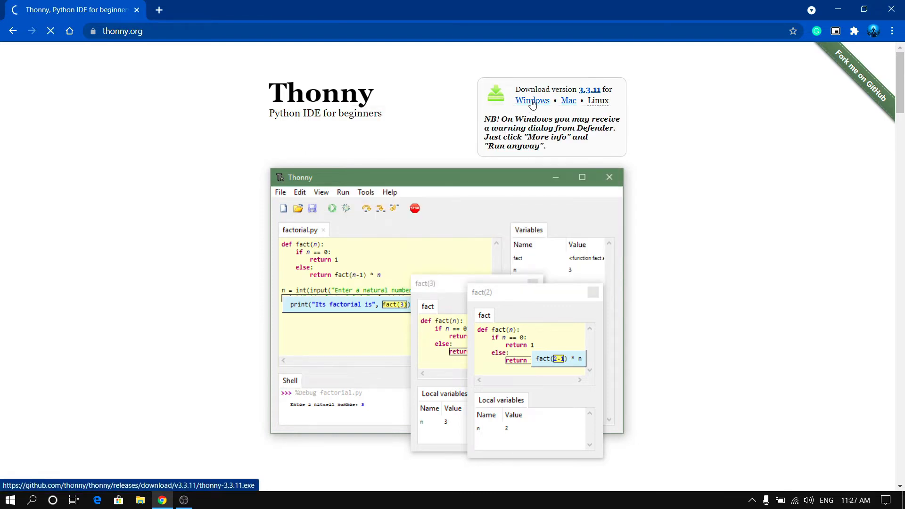
pyautogui.click(532, 100)
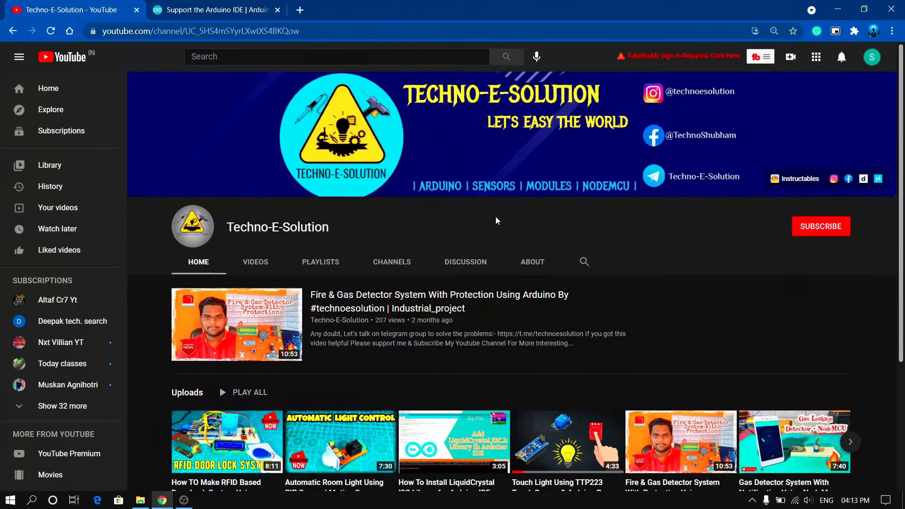
# - Subscribe to Techno-E-Solution and set its bell notifications to 'All'
pyautogui.click(820, 226)
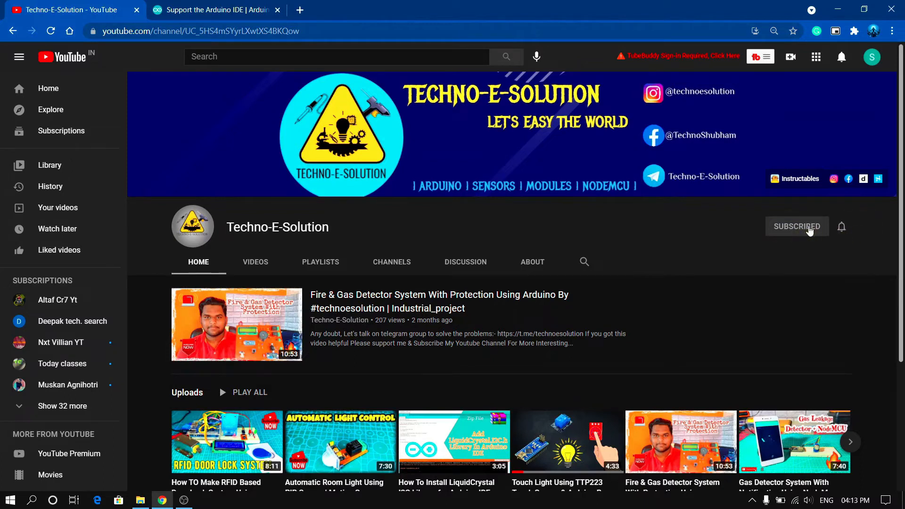
pyautogui.click(840, 227)
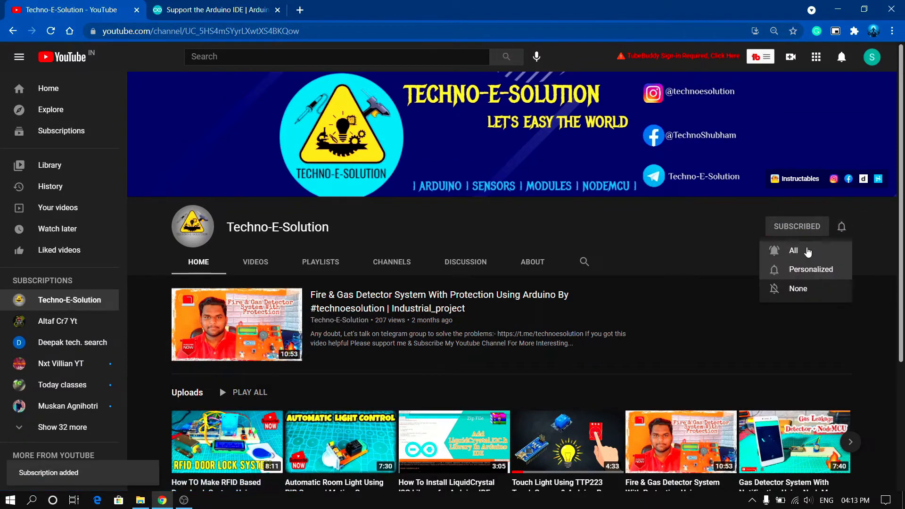
pyautogui.click(793, 250)
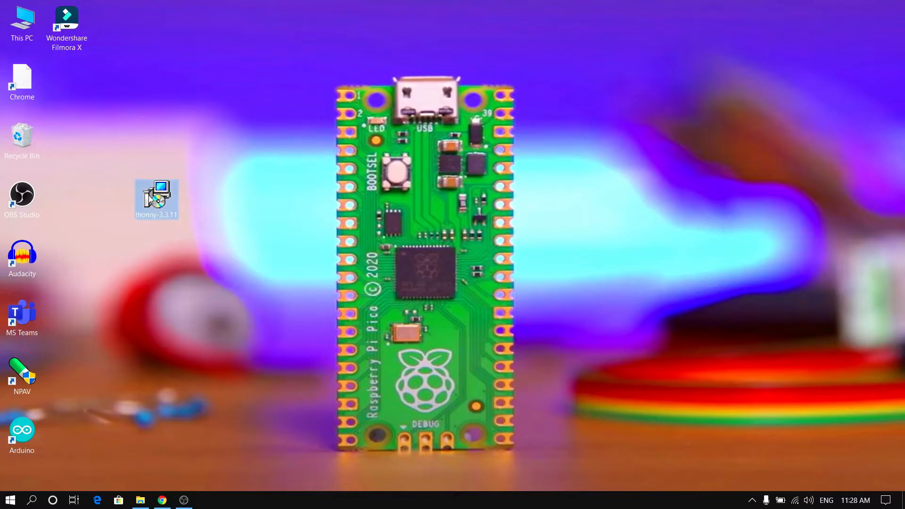
# - Run the thonny-3.3.11 installer from its desktop icon
pyautogui.click(156, 198)
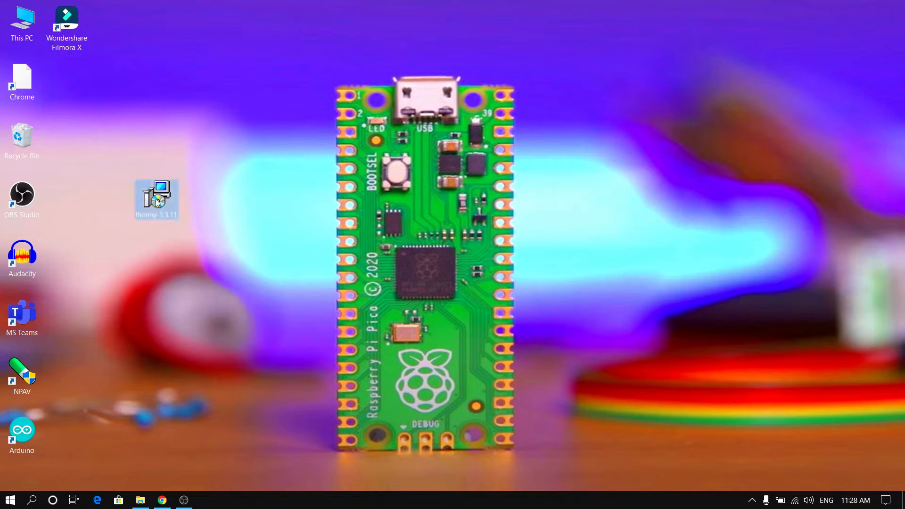
pyautogui.doubleClick(156, 198)
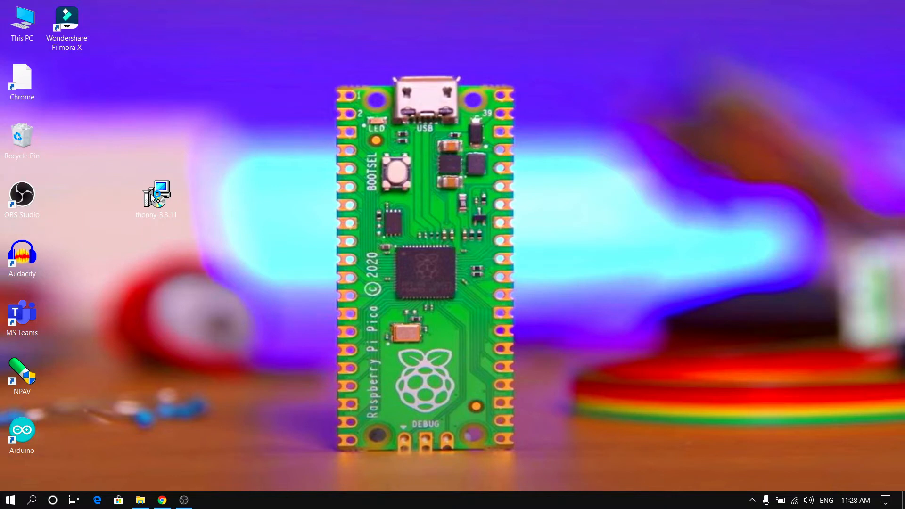
pyautogui.doubleClick(156, 195)
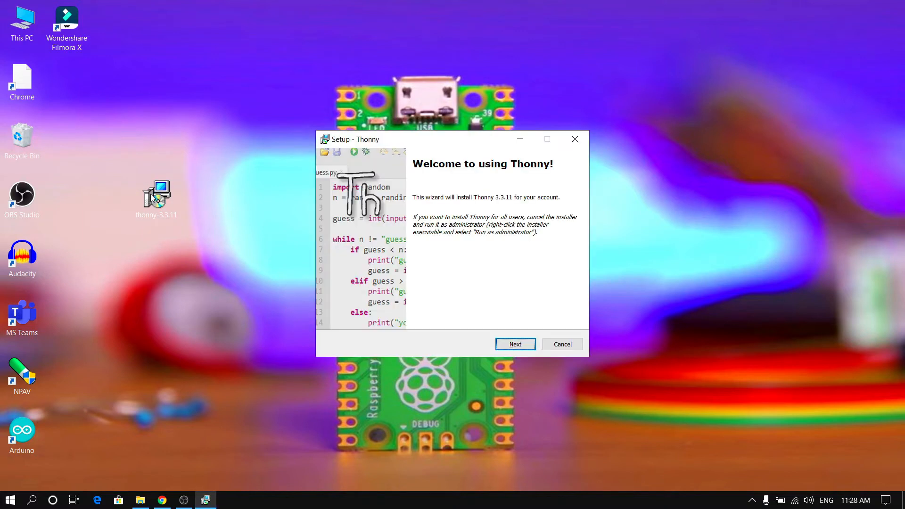
pyautogui.moveTo(437, 183)
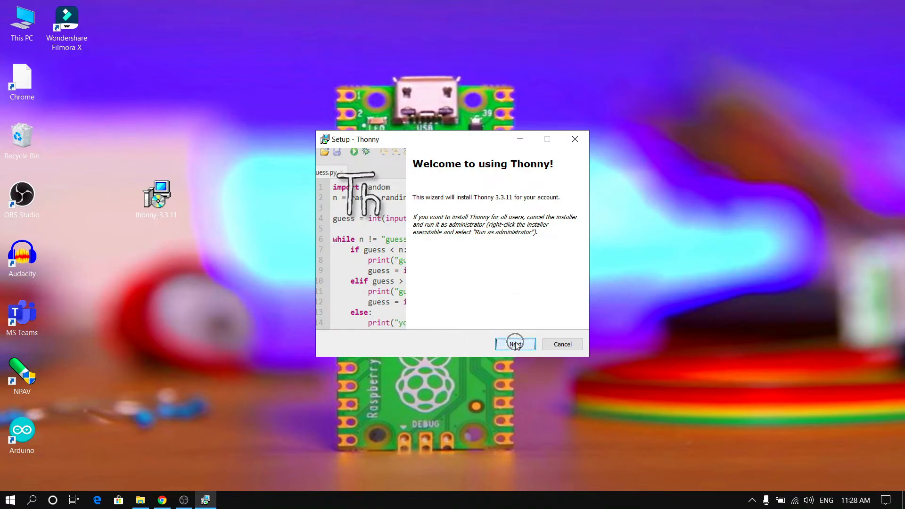
# - Accept the licence, keep the default folder and tick 'Create desktop icon'
pyautogui.click(514, 344)
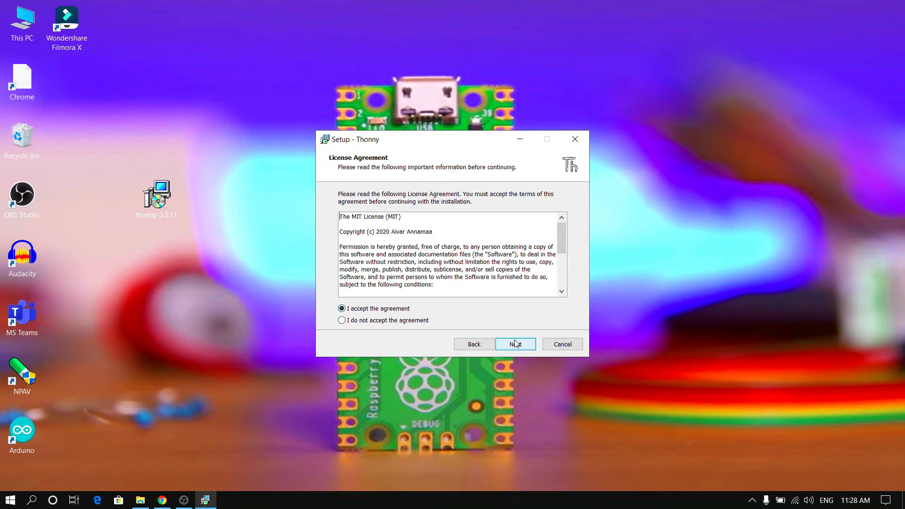
pyautogui.click(514, 344)
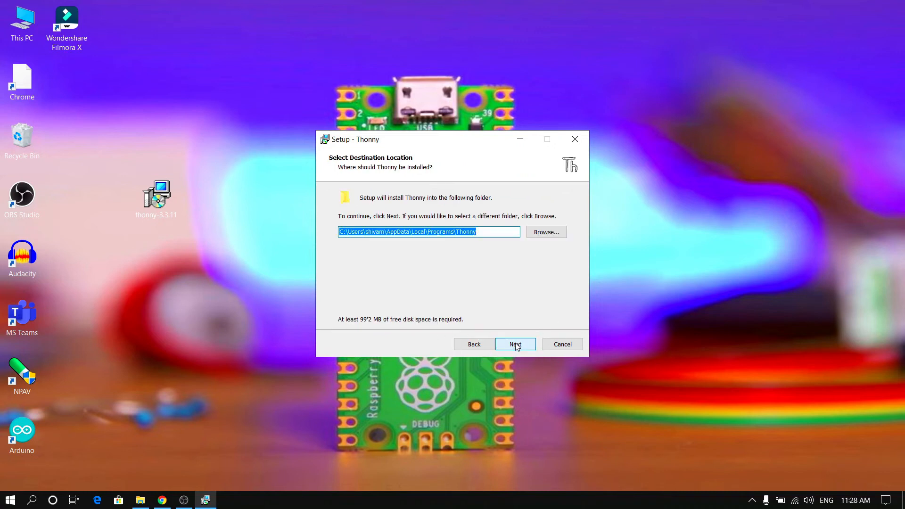
pyautogui.click(514, 344)
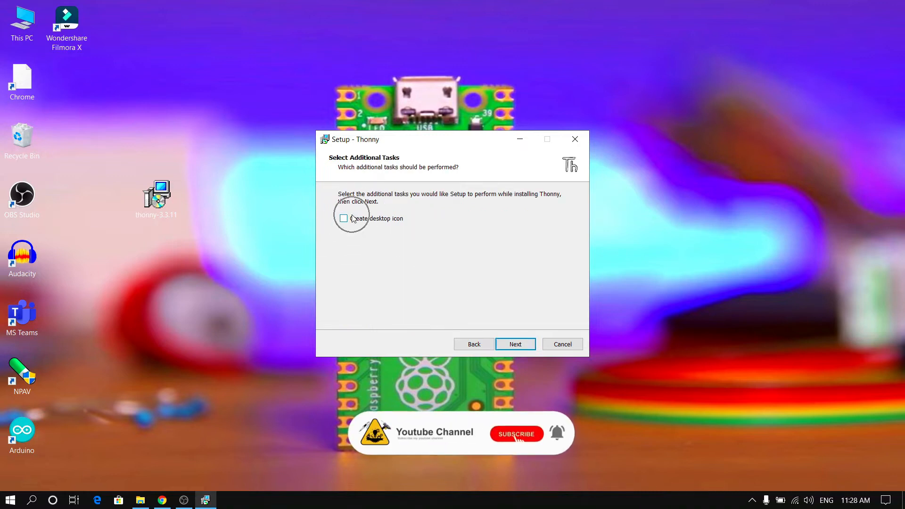
pyautogui.click(344, 218)
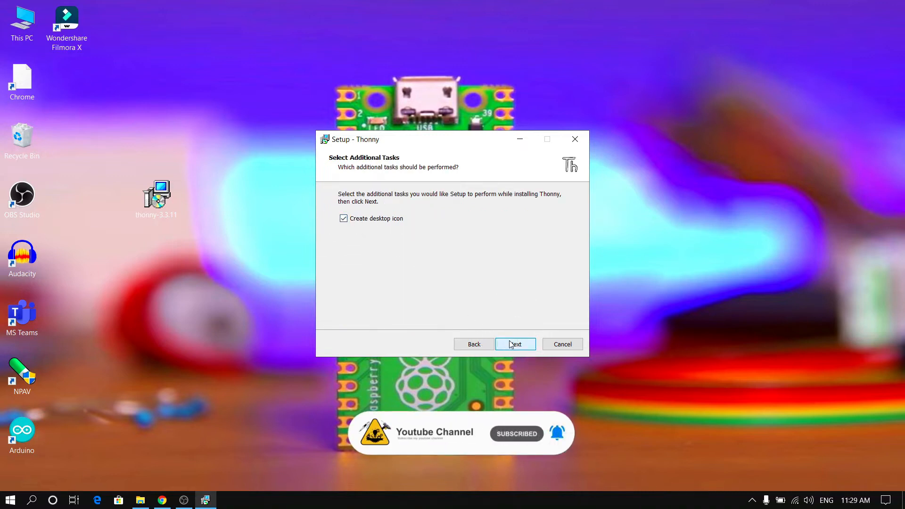
pyautogui.click(514, 345)
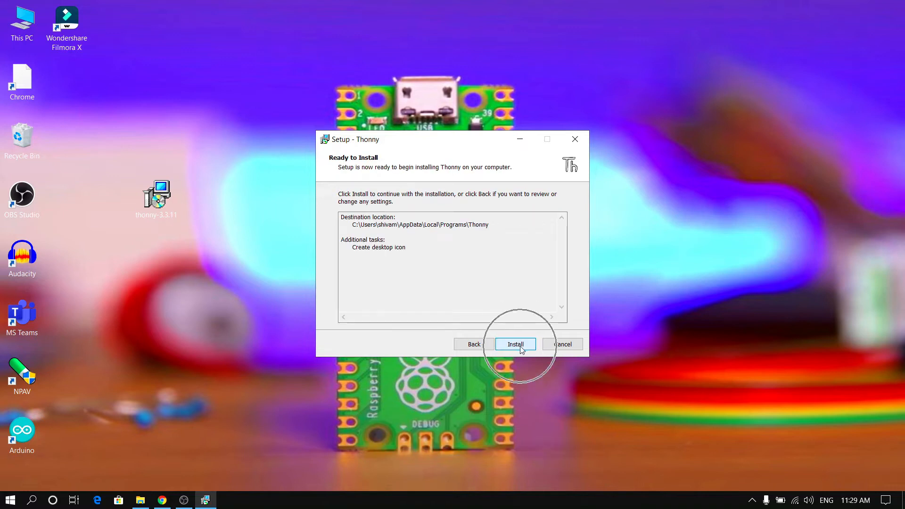
# - Run the Thonny installation to completion and close the installer with Finish
pyautogui.click(514, 344)
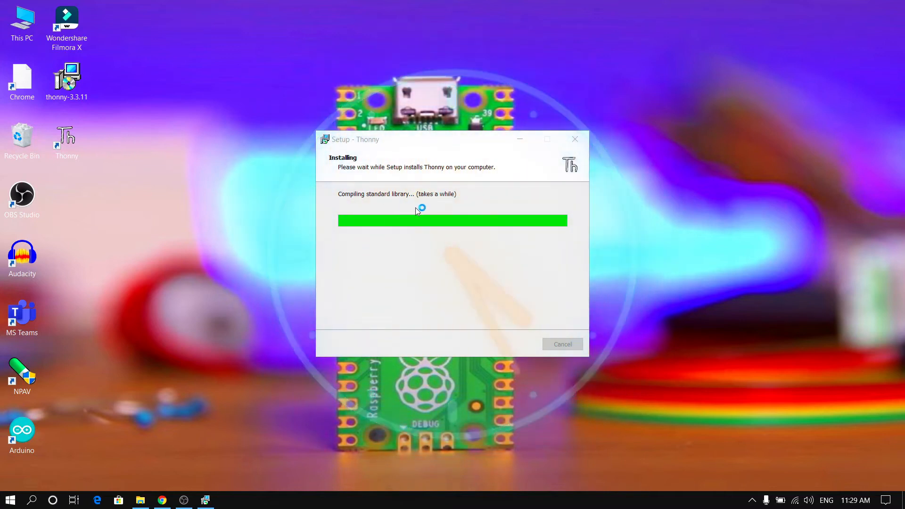
pyautogui.moveTo(456, 216)
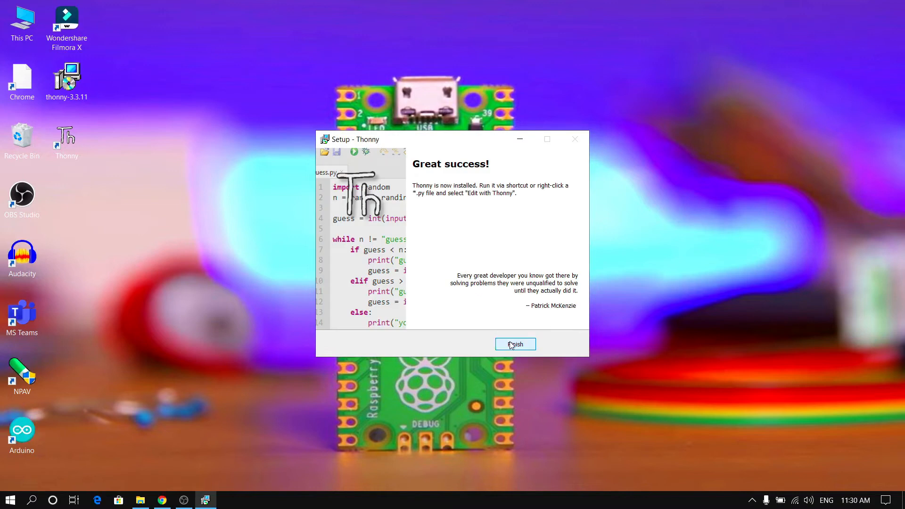
pyautogui.click(515, 344)
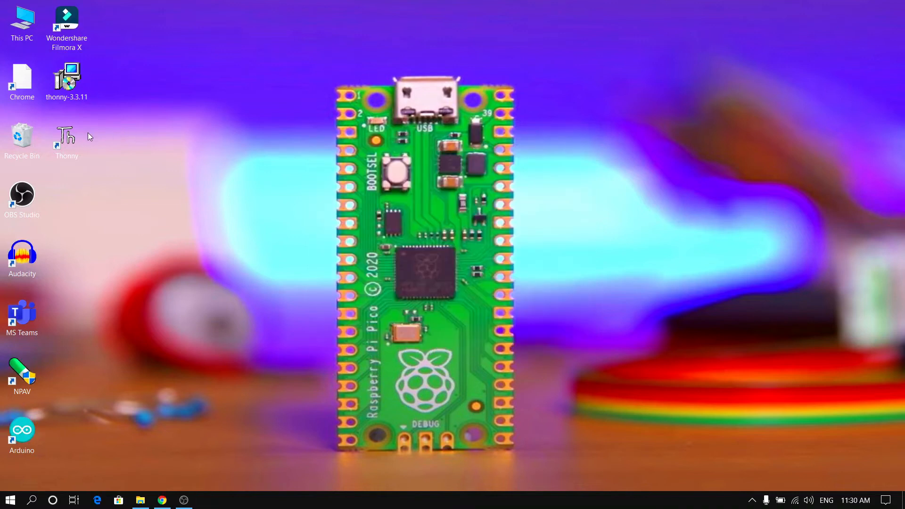
pyautogui.moveTo(66, 138)
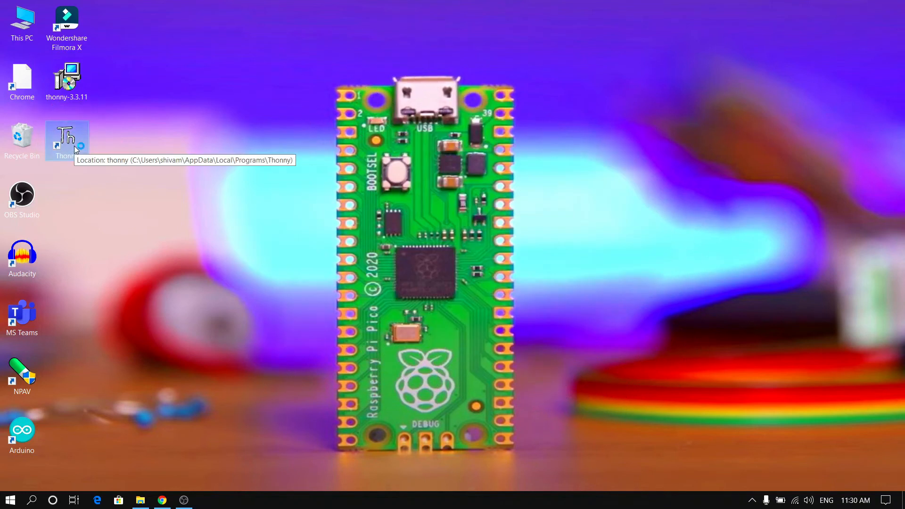
# - Launch Thonny from the desktop shortcut with English language and Standard settings
pyautogui.doubleClick(66, 141)
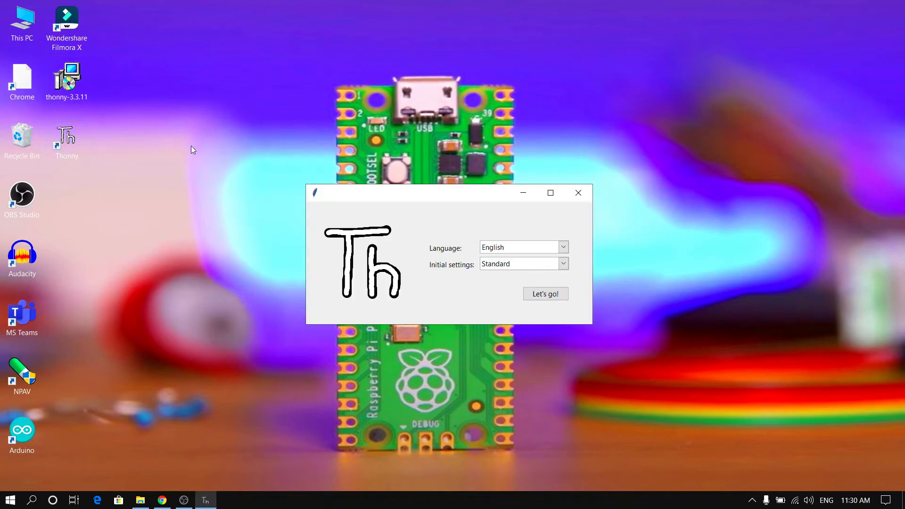
pyautogui.moveTo(544, 294)
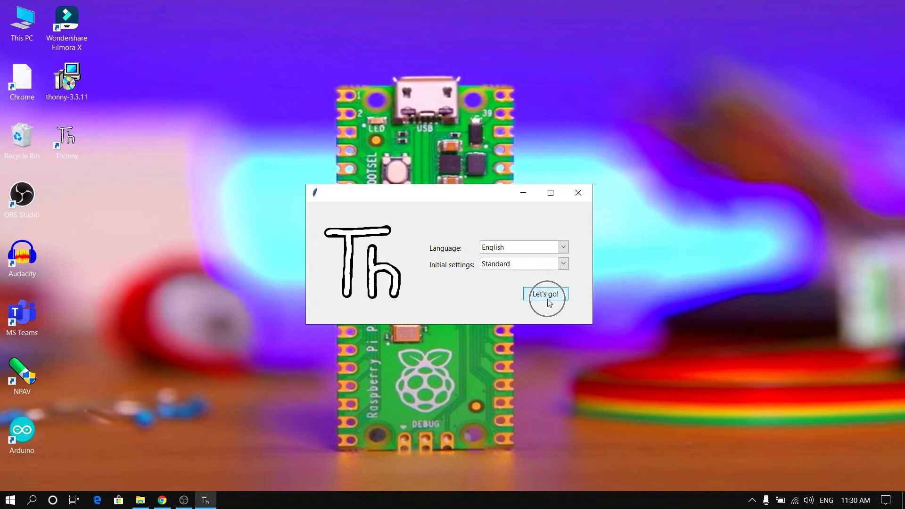
pyautogui.click(545, 294)
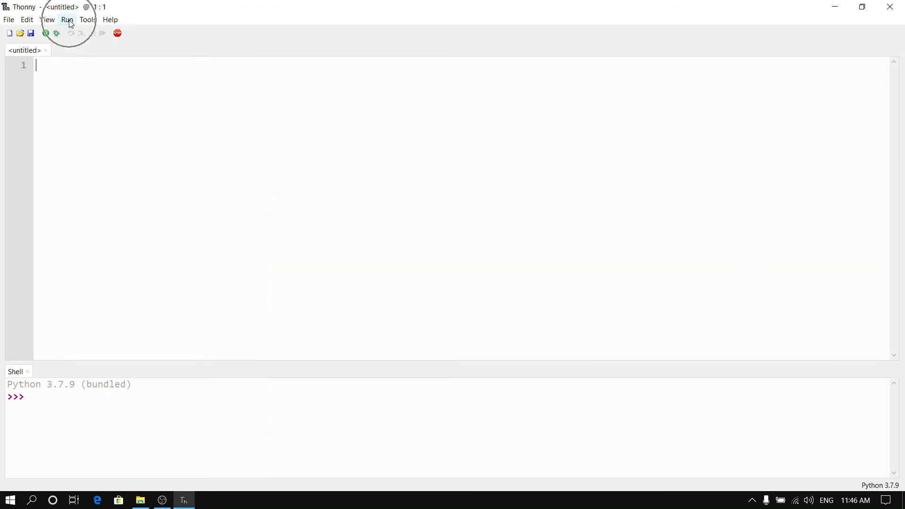
# - Pick MicroPython (Raspberry Pi Pico) in Run > Select interpreter
pyautogui.click(67, 20)
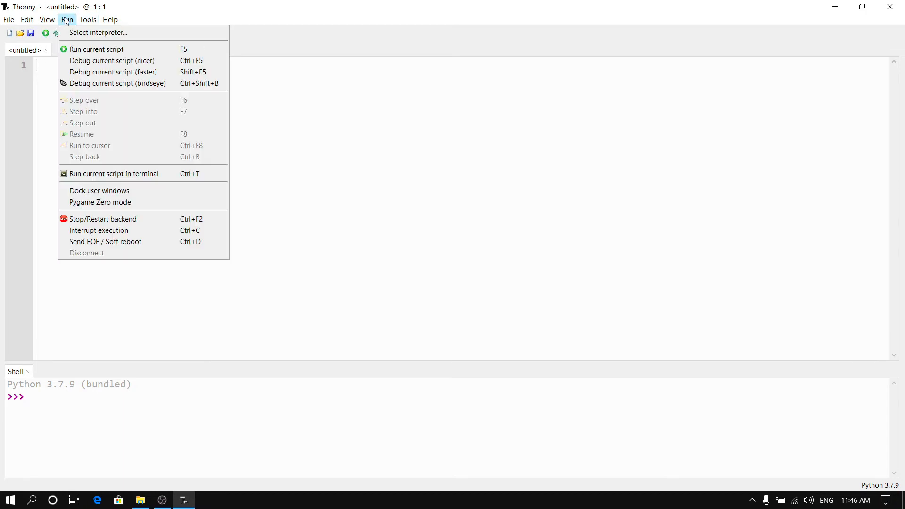
pyautogui.moveTo(138, 32)
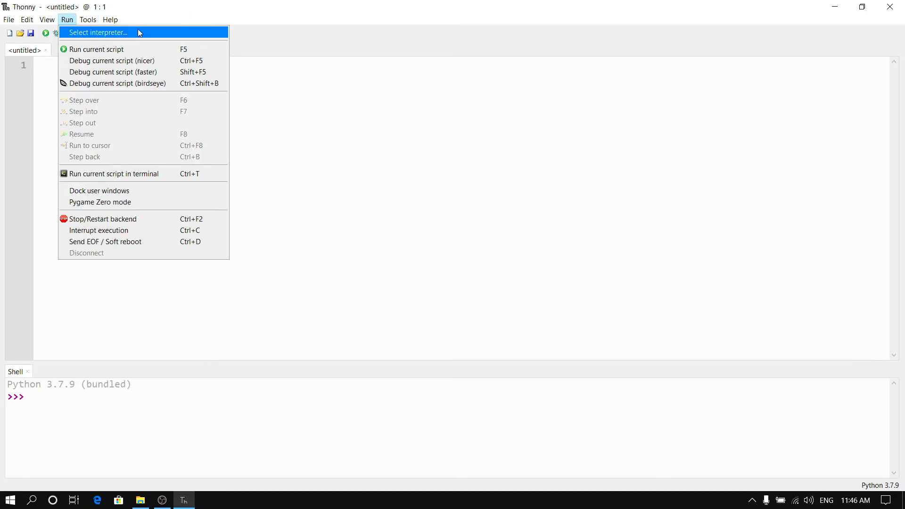
pyautogui.click(98, 32)
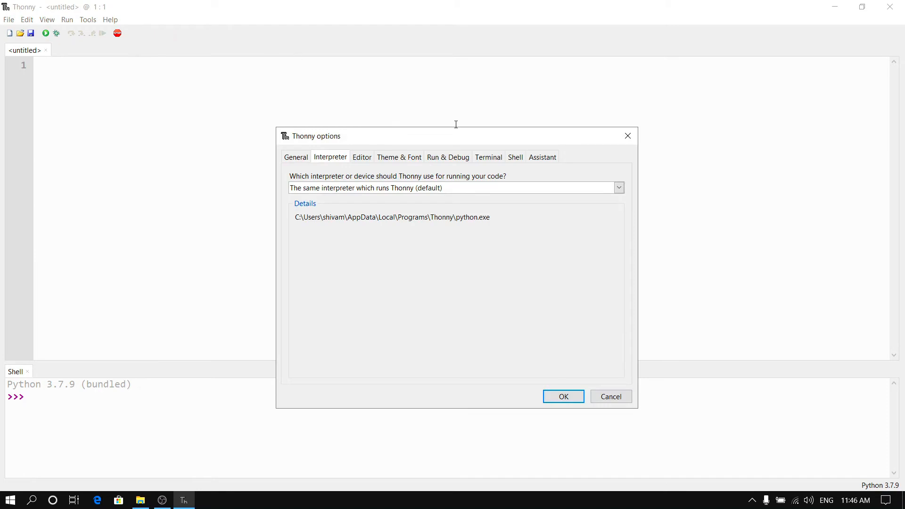
pyautogui.click(618, 188)
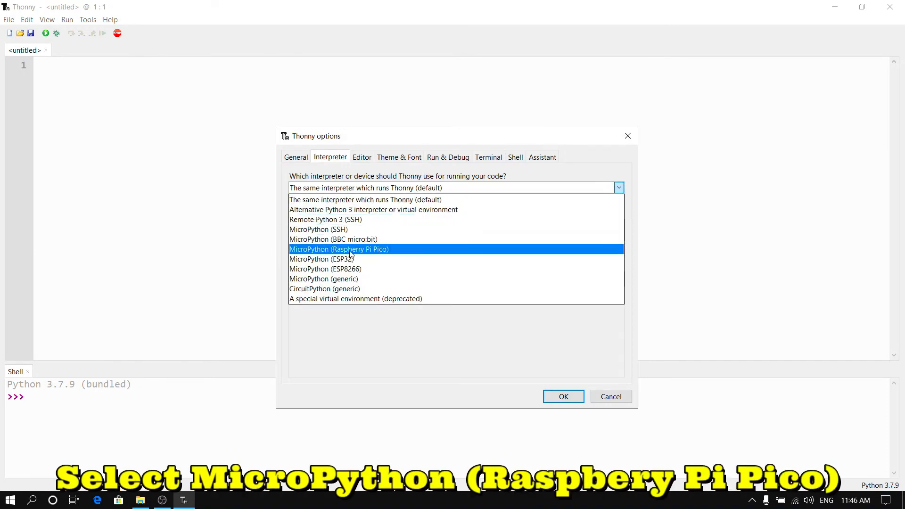
pyautogui.moveTo(409, 254)
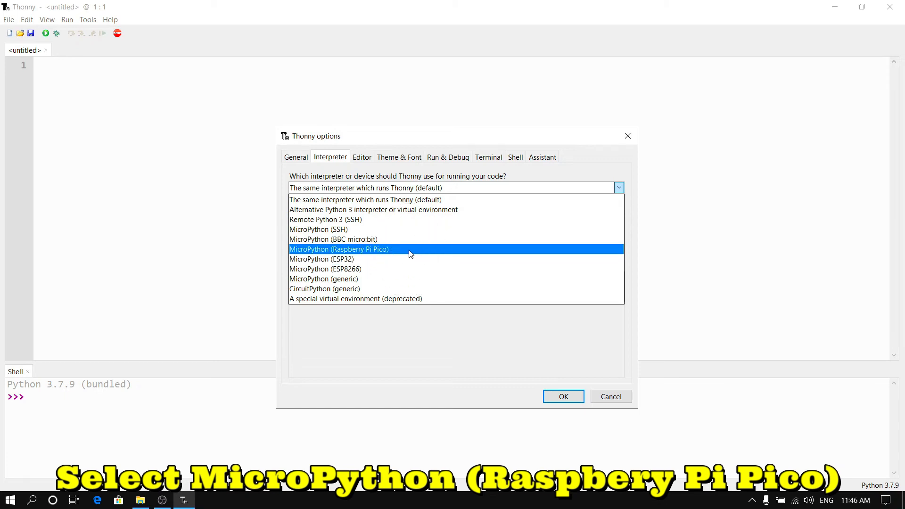
pyautogui.click(339, 249)
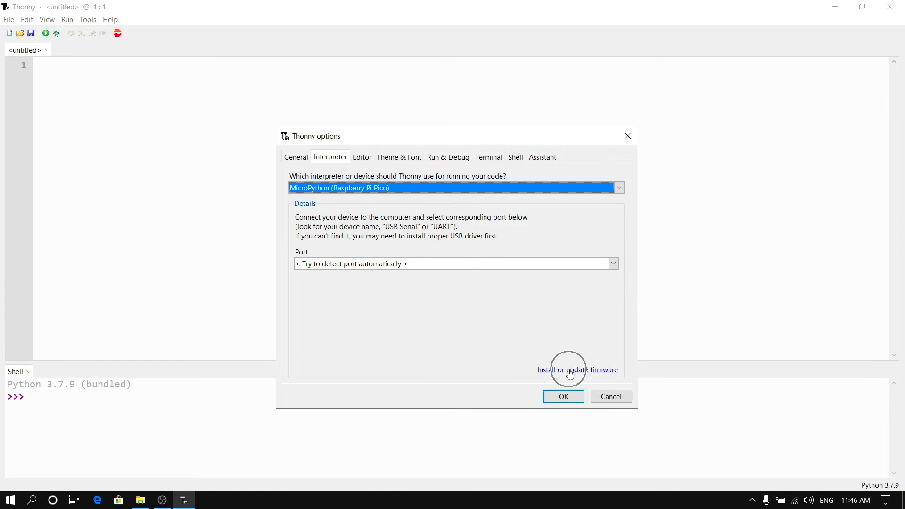
# - Flash MicroPython v1.16 firmware onto the Pico, then confirm the options with OK
pyautogui.click(577, 370)
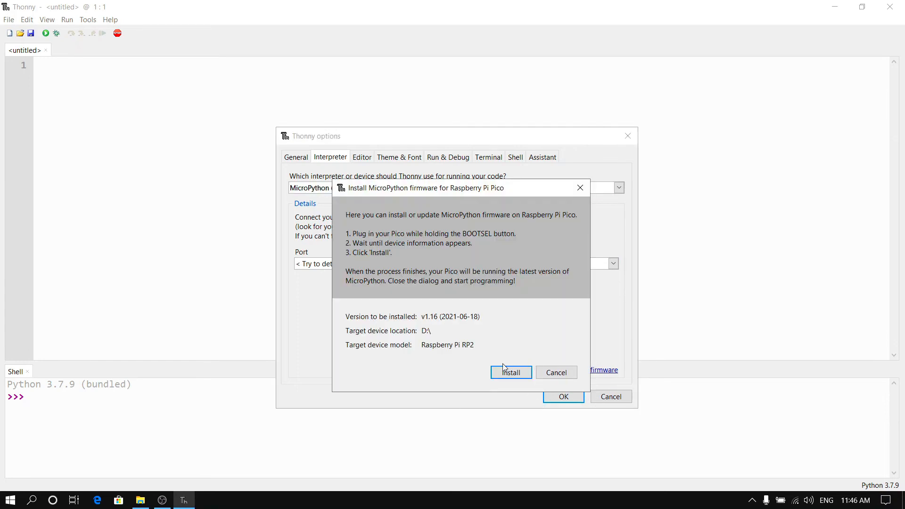
pyautogui.click(510, 371)
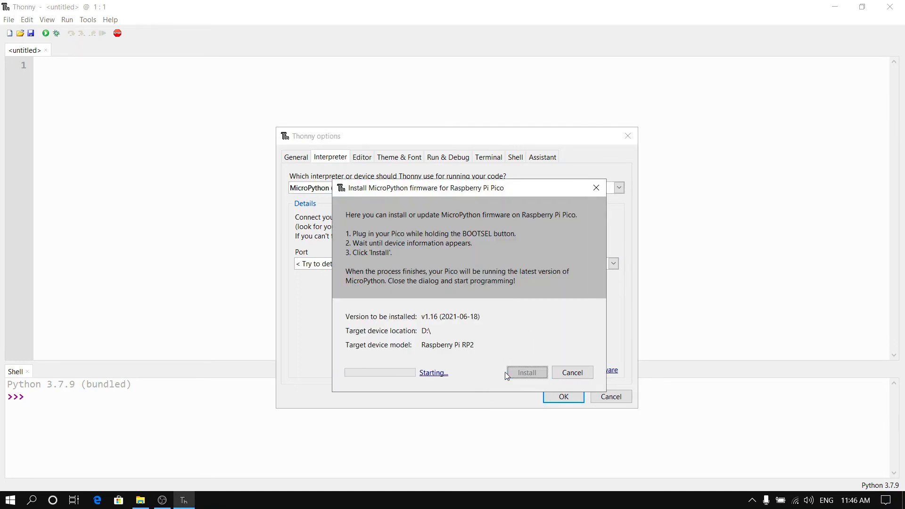
pyautogui.click(526, 372)
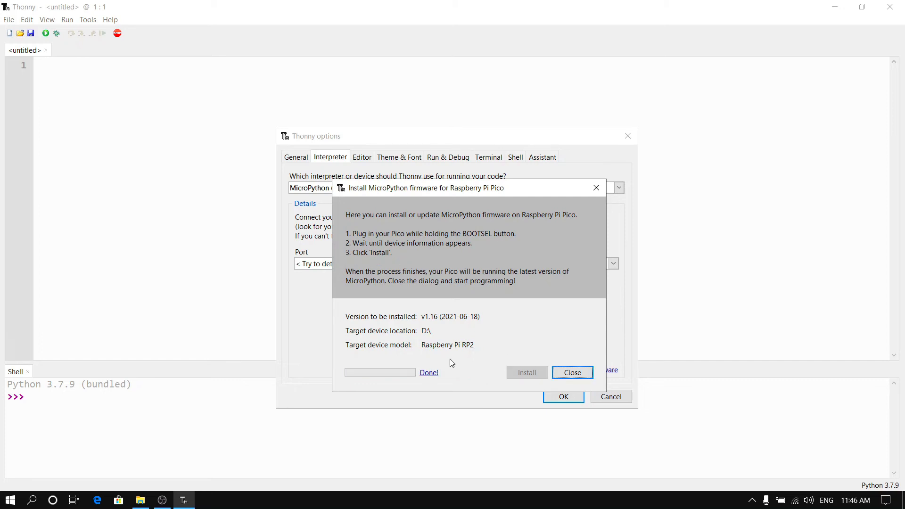
pyautogui.click(571, 372)
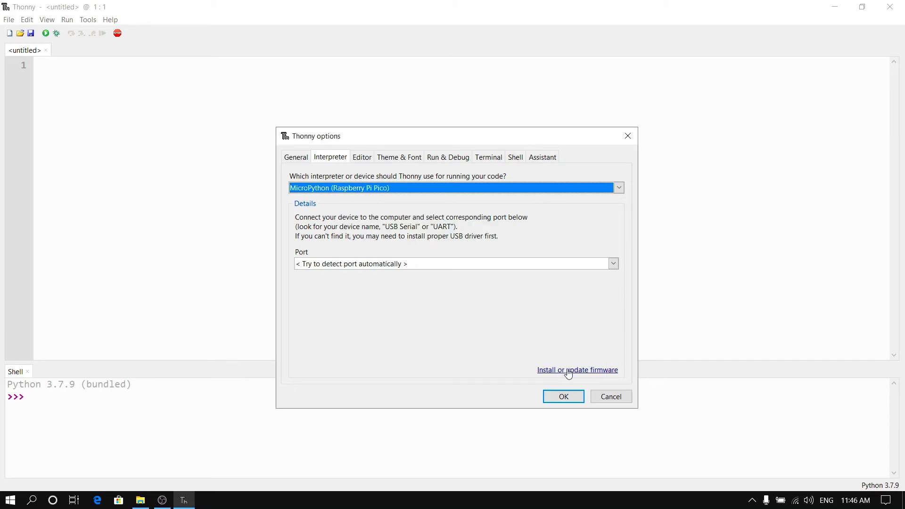
pyautogui.click(563, 397)
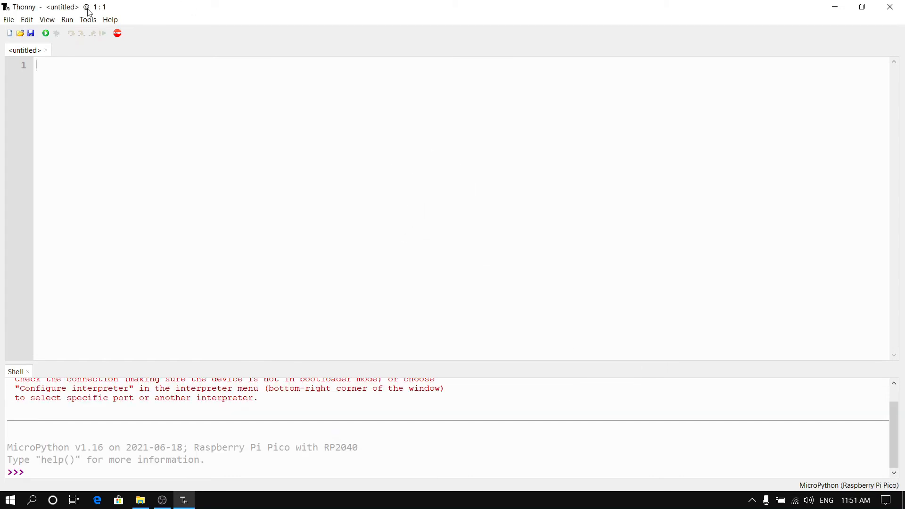
# - Enable View > Files and expand C:\ under This computer
pyautogui.click(67, 19)
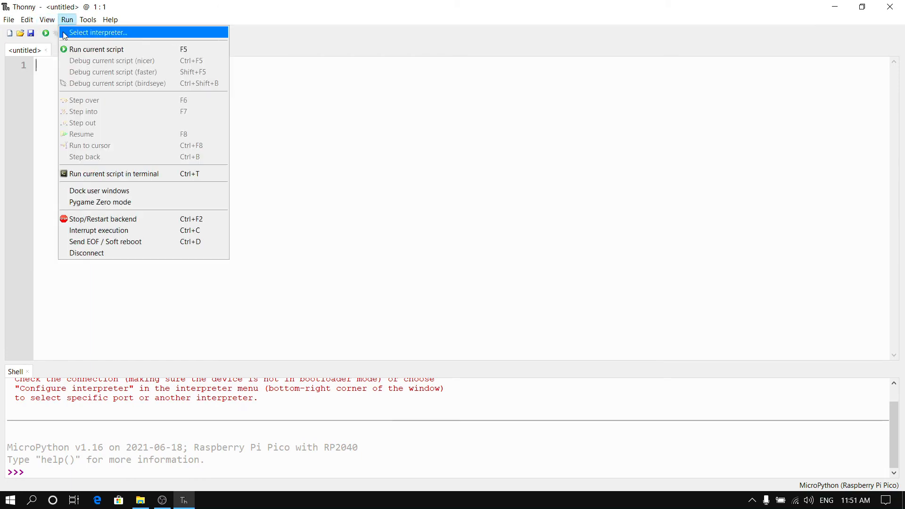
pyautogui.click(46, 19)
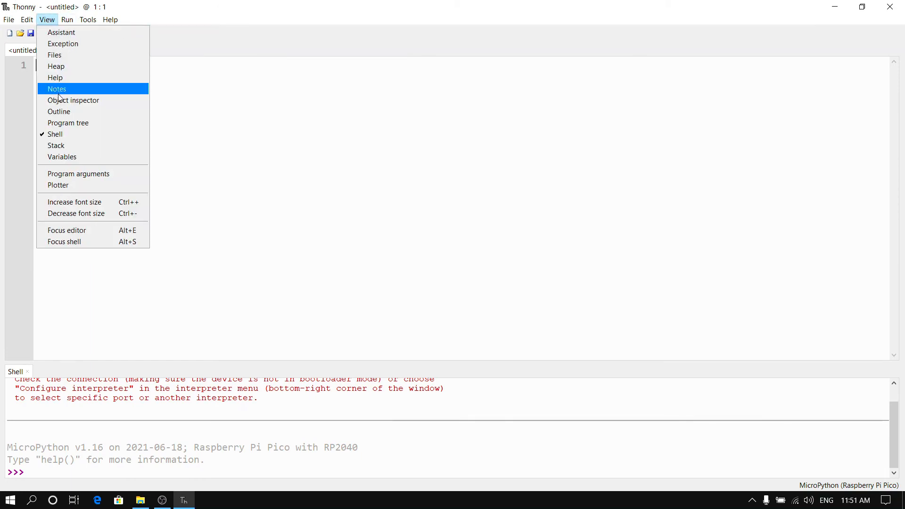
pyautogui.click(54, 55)
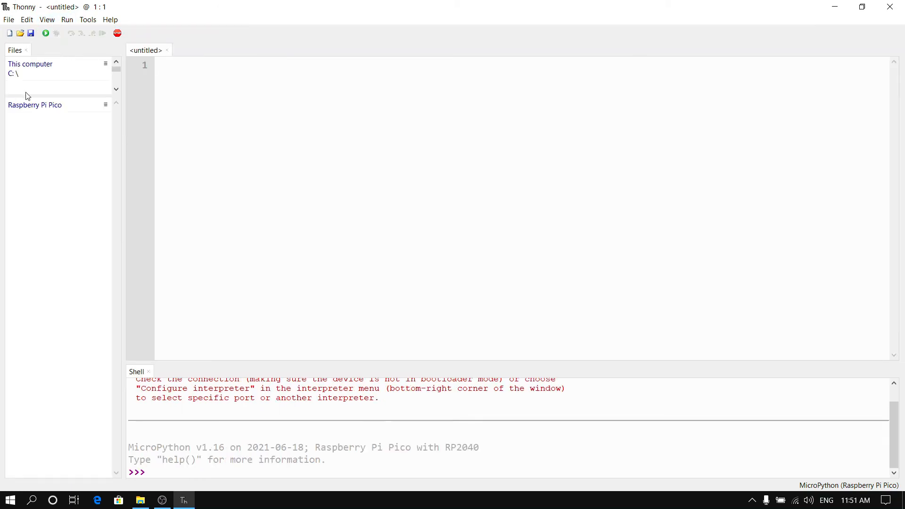
pyautogui.click(13, 74)
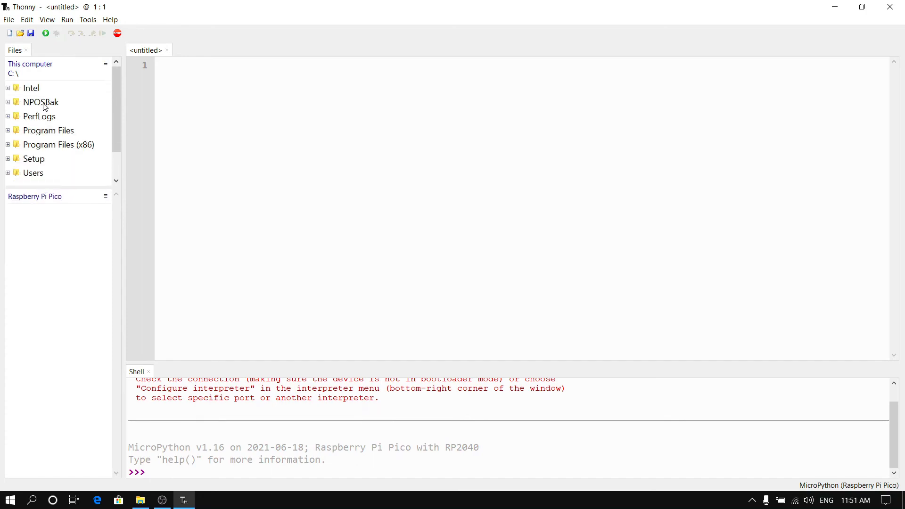
pyautogui.moveTo(54, 208)
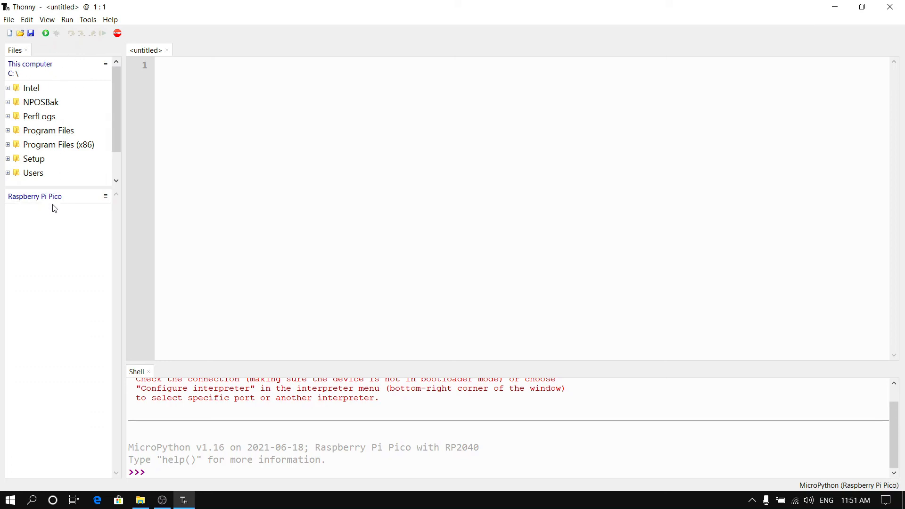
pyautogui.moveTo(51, 221)
pyautogui.write('pri')
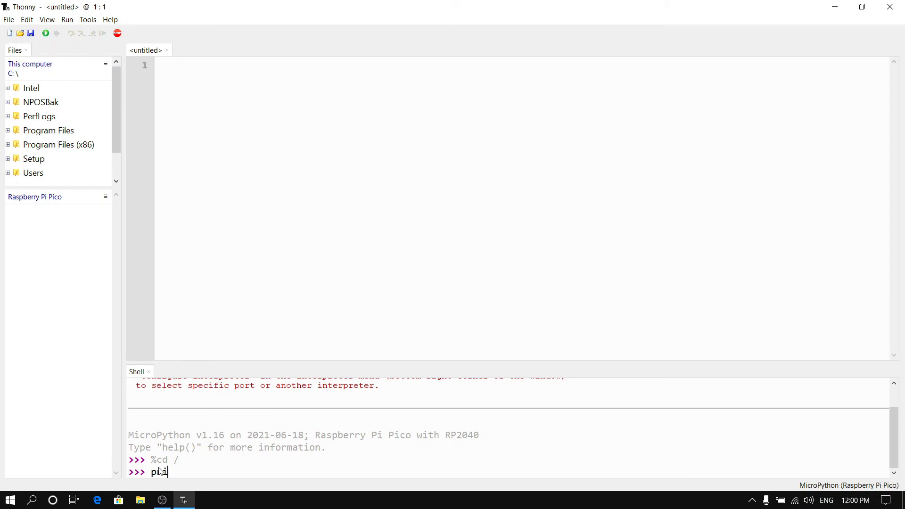
# - Execute print('Hello World') in the Pico shell, printing Hello World, then focus the empty editor
pyautogui.write('nt ()')
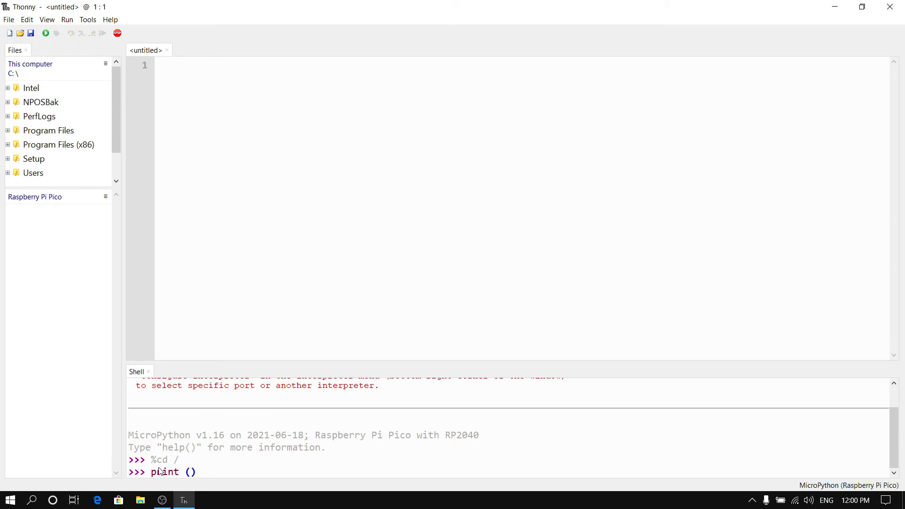
pyautogui.write("''")
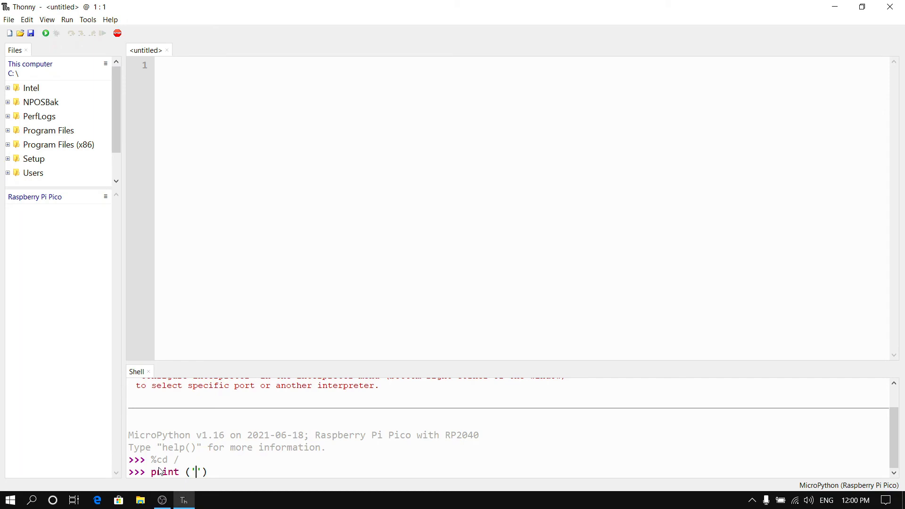
pyautogui.write('Hello')
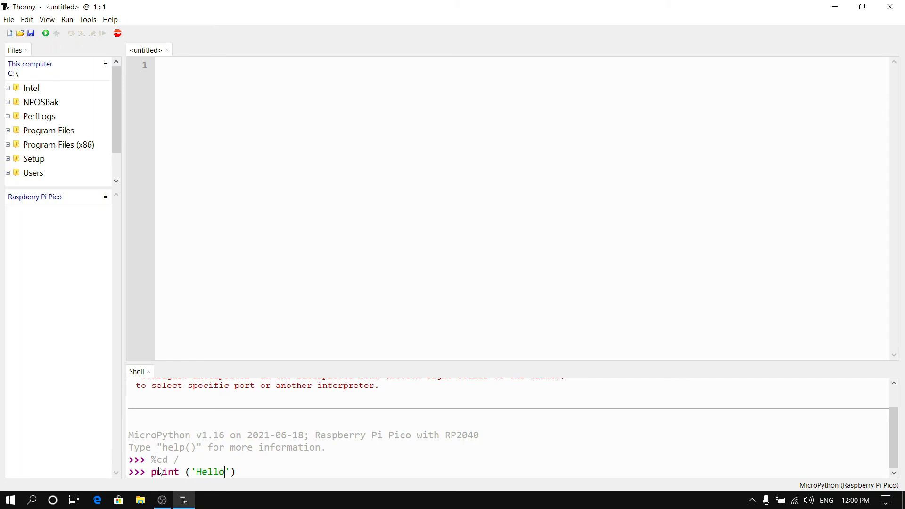
pyautogui.write('World')
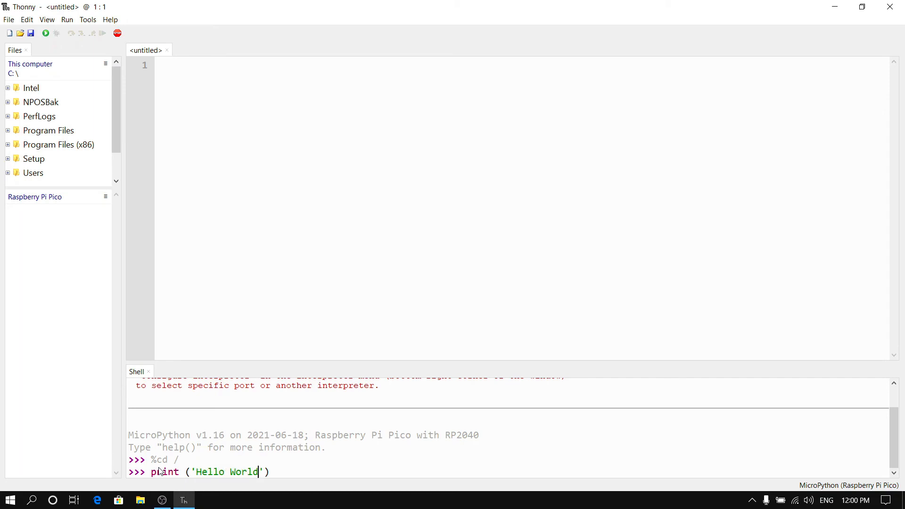
pyautogui.press('Return')
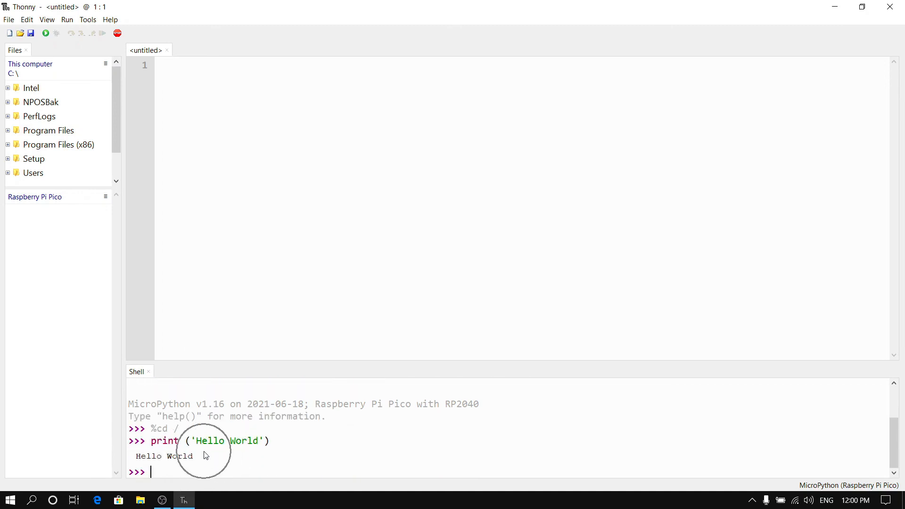
pyautogui.click(445, 187)
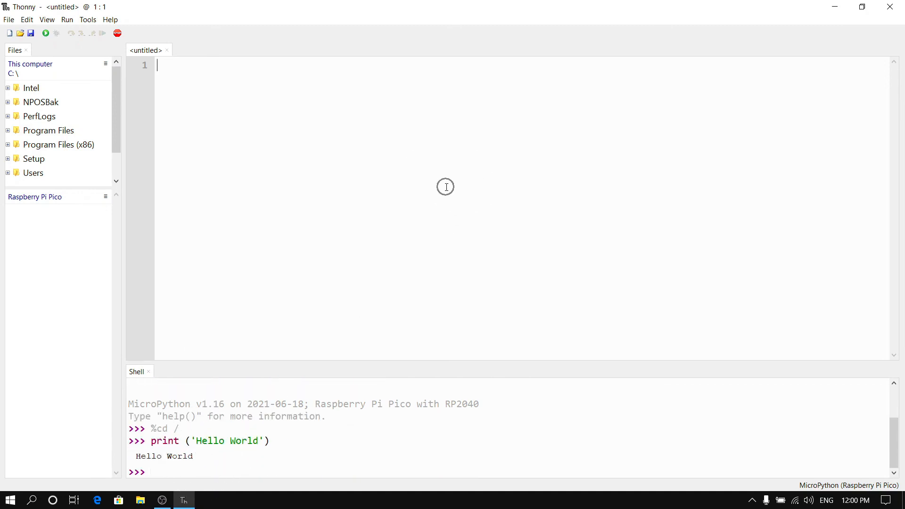
pyautogui.moveTo(446, 187)
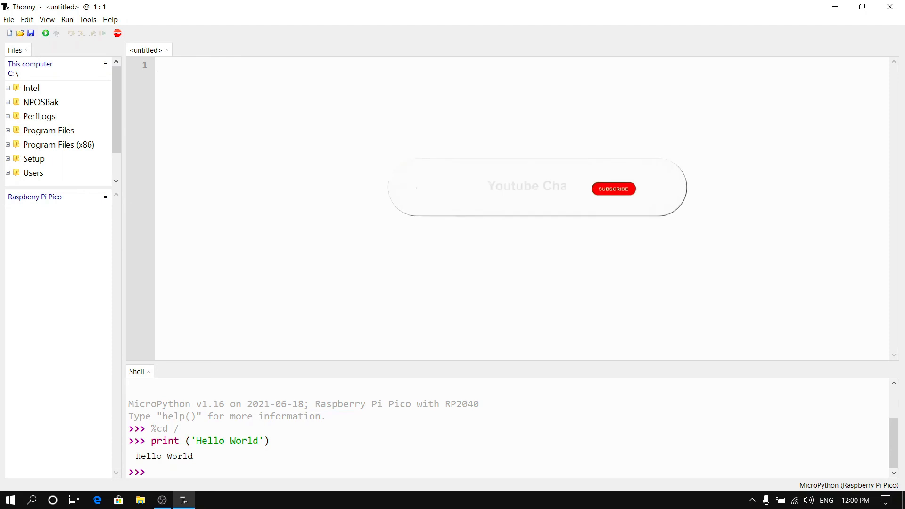
pyautogui.click(613, 188)
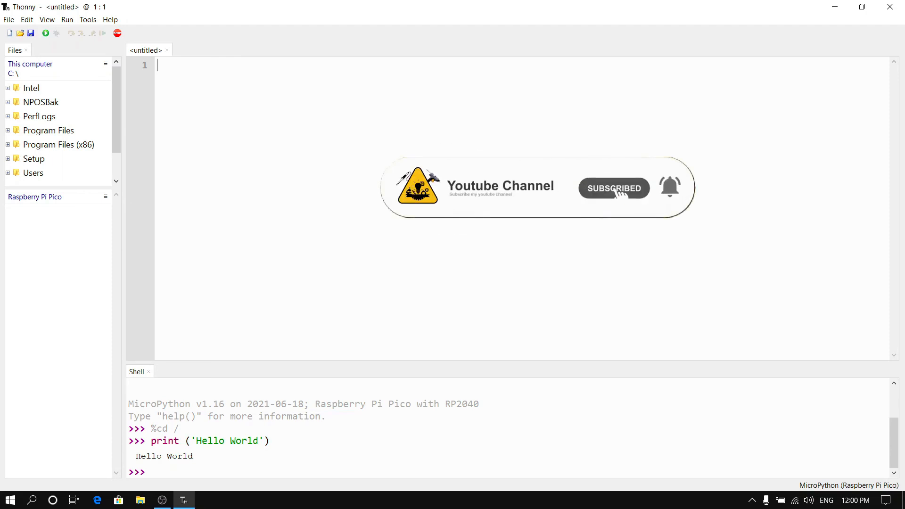